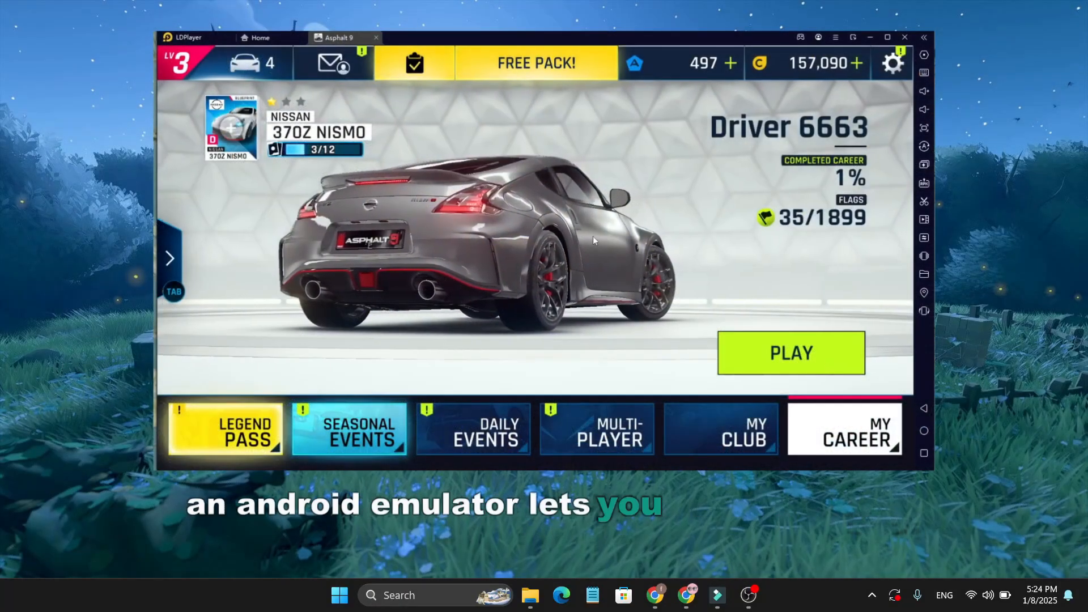
Browse the Google Play Games beta hero text and step through the emulator screenshot gallery.
{"action": "left_click", "coordinate": [790, 352]}
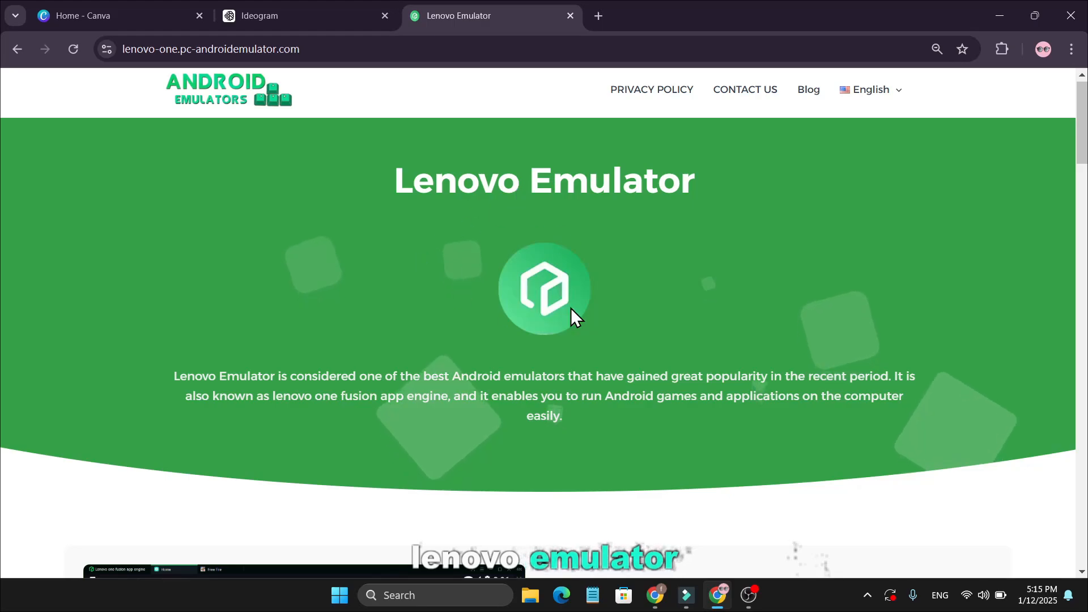
{"action": "mouse_move", "coordinate": [406, 197]}
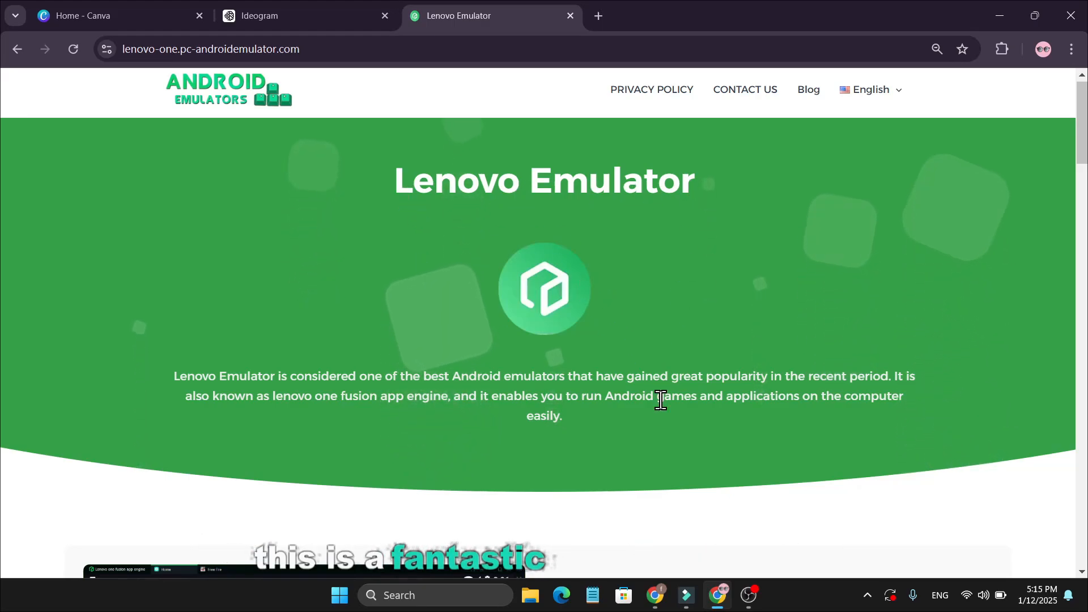
{"action": "scroll", "scroll_direction": "down", "scroll_amount": 3}
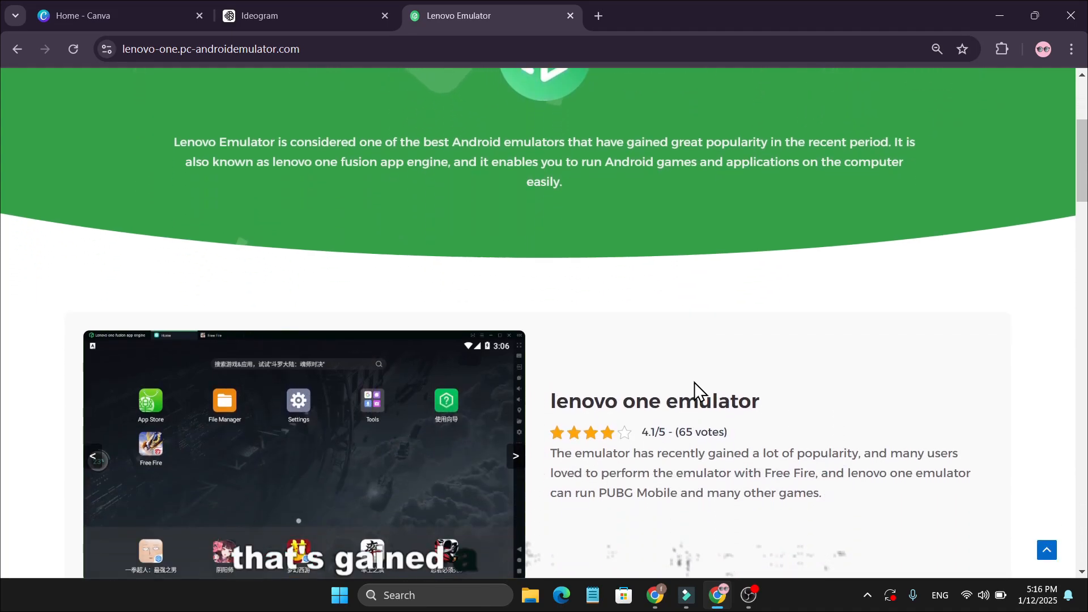
{"action": "scroll", "scroll_direction": "down", "scroll_amount": 3}
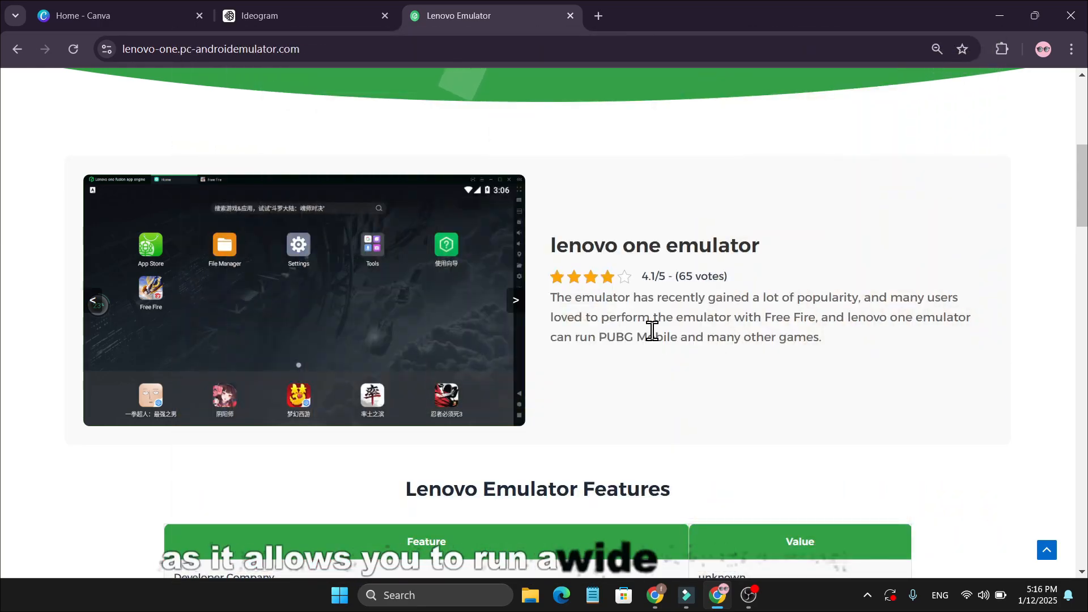
{"action": "mouse_move", "coordinate": [484, 335]}
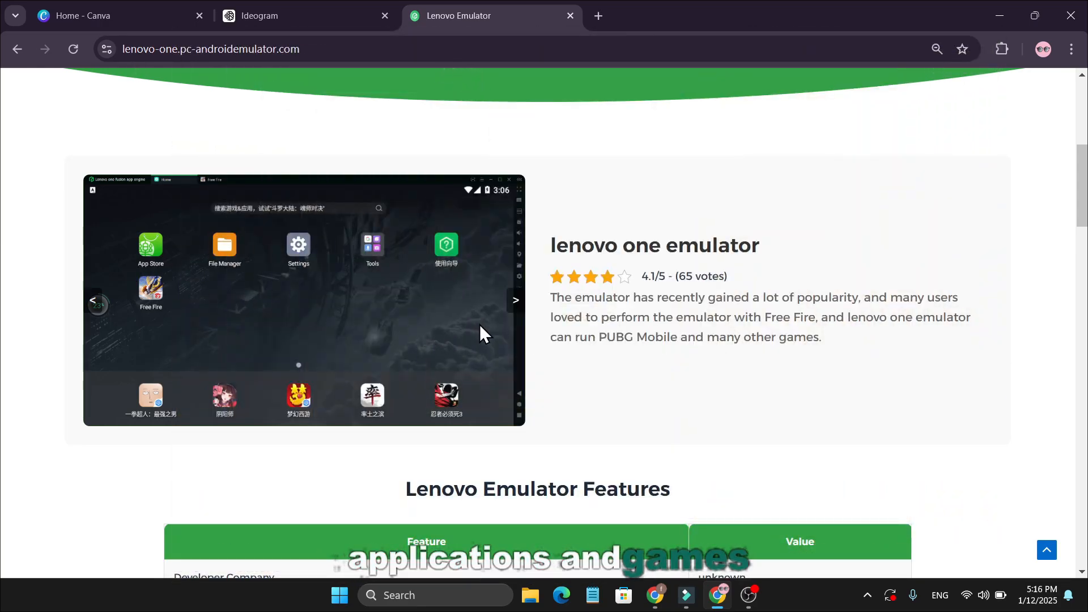
{"action": "left_click", "coordinate": [514, 299]}
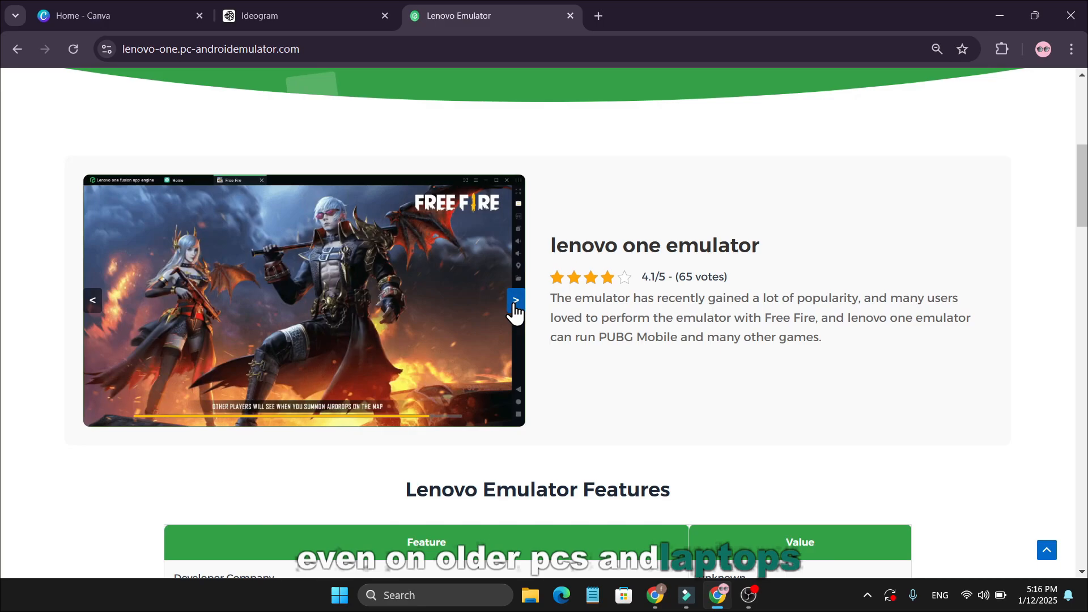
{"action": "left_click", "coordinate": [515, 300]}
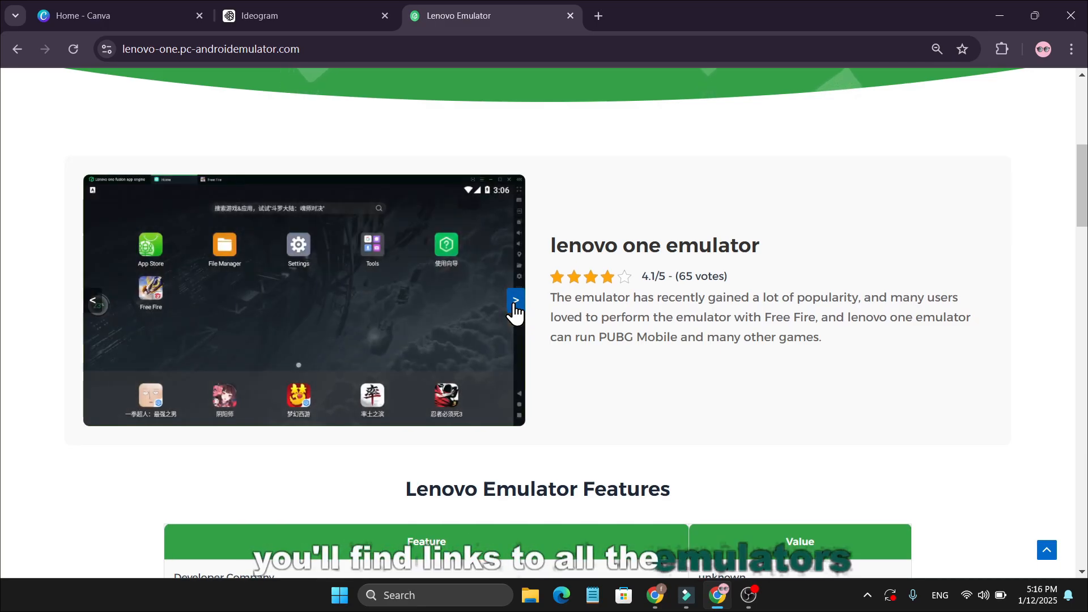
{"action": "mouse_move", "coordinate": [543, 326]}
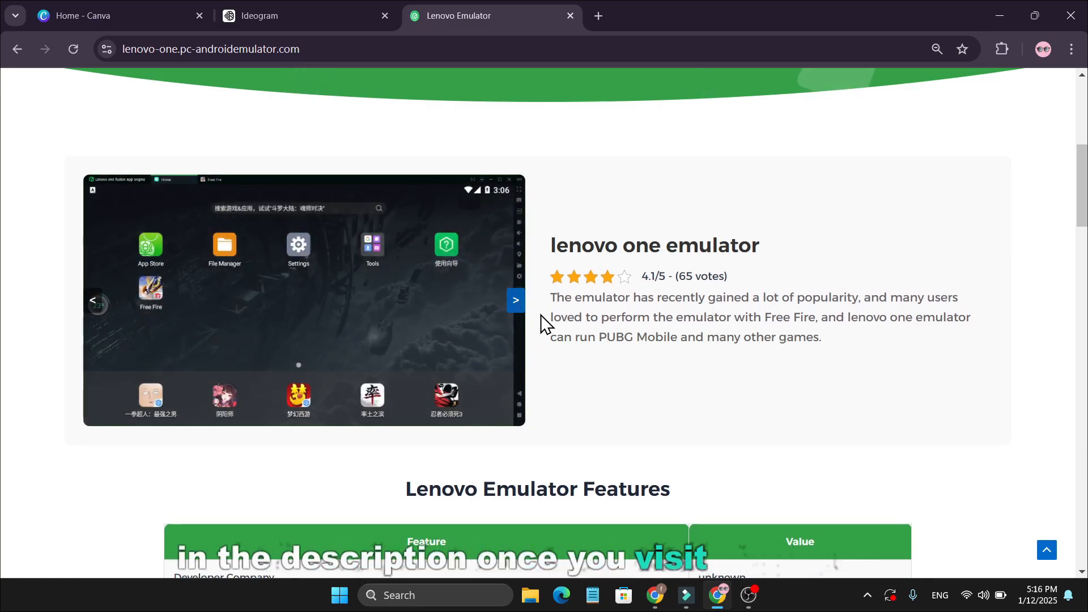
{"action": "scroll", "scroll_direction": "up", "scroll_amount": 3}
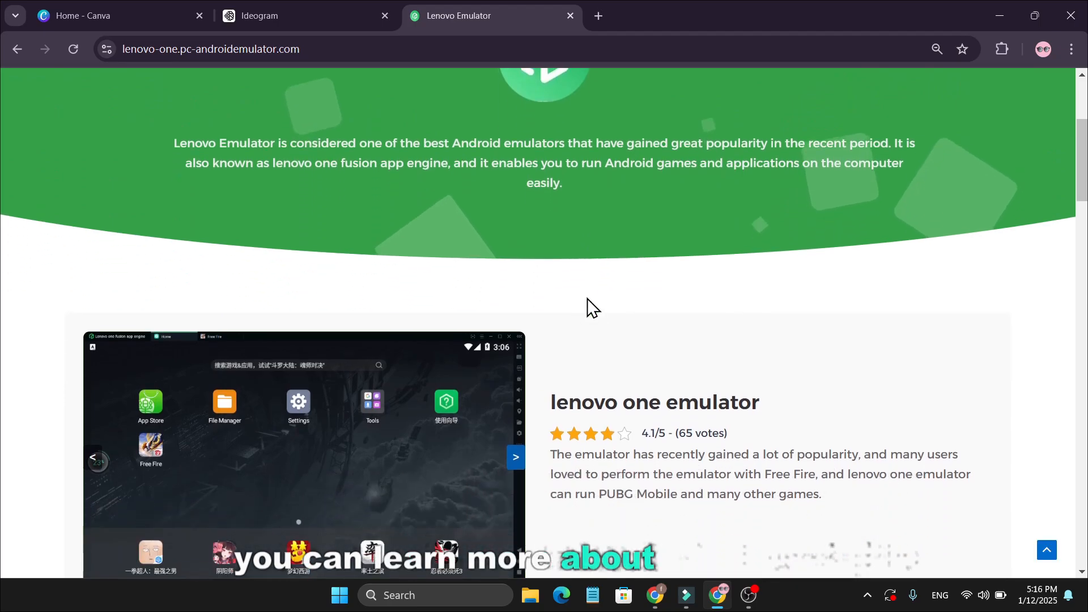
{"action": "scroll", "scroll_direction": "down", "scroll_amount": 3}
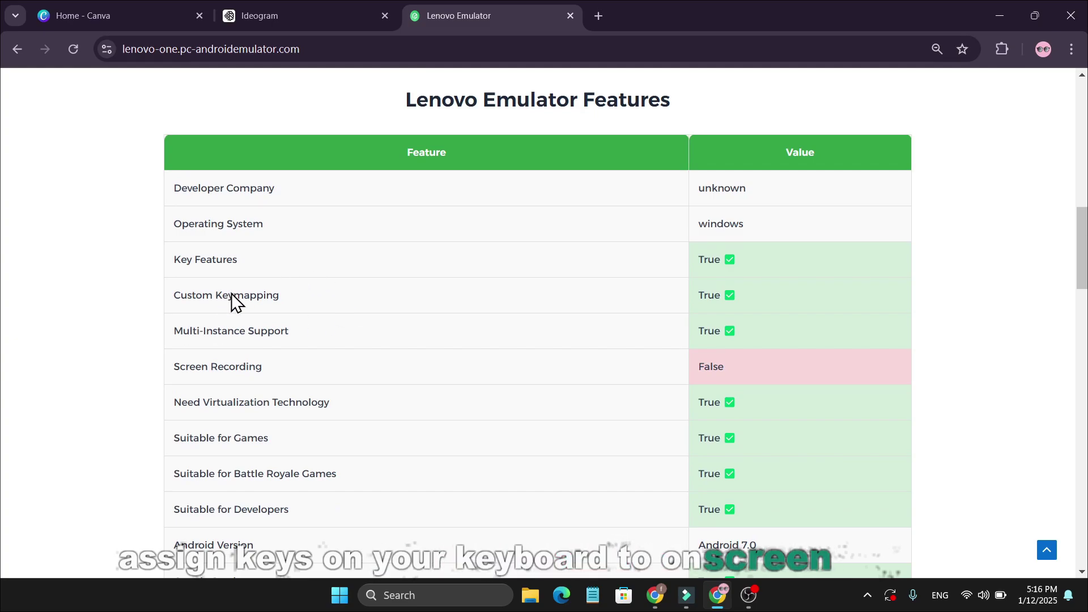
{"action": "scroll", "scroll_direction": "down", "scroll_amount": 3}
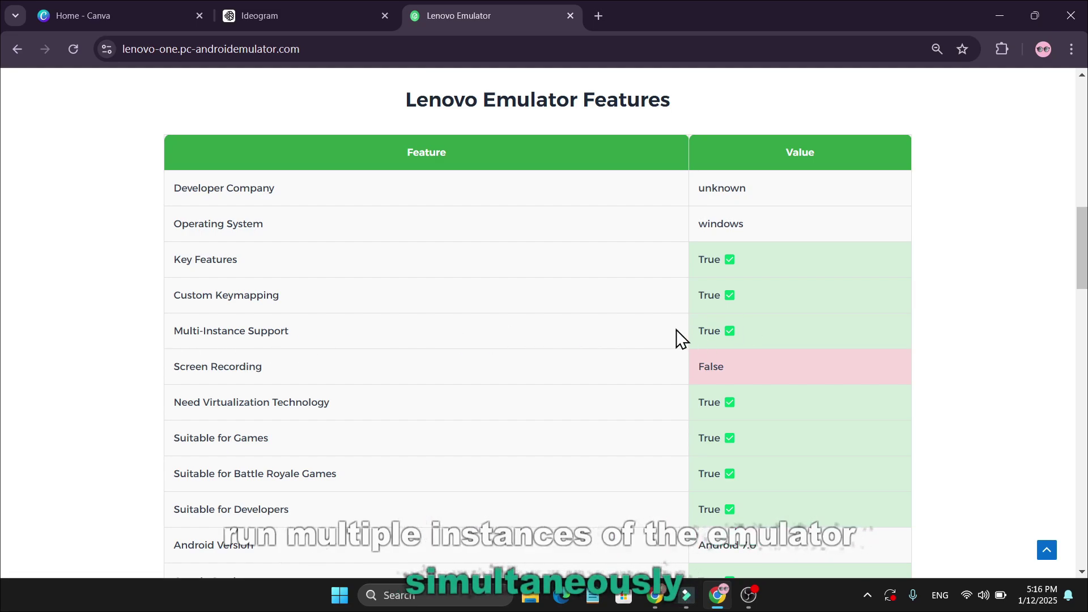
{"action": "mouse_move", "coordinate": [318, 377]}
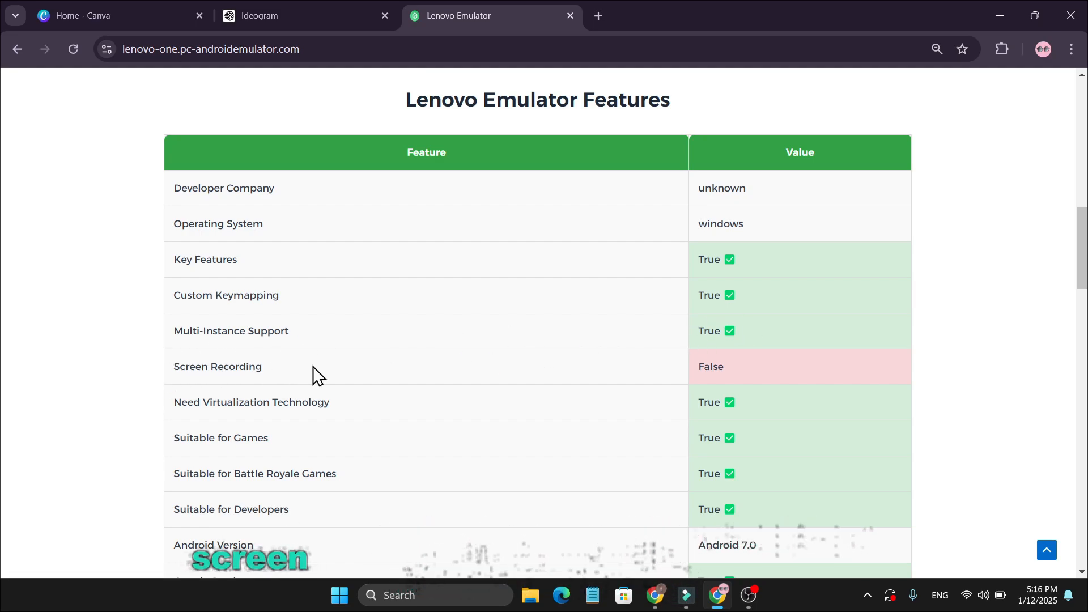
{"action": "mouse_move", "coordinate": [704, 375]}
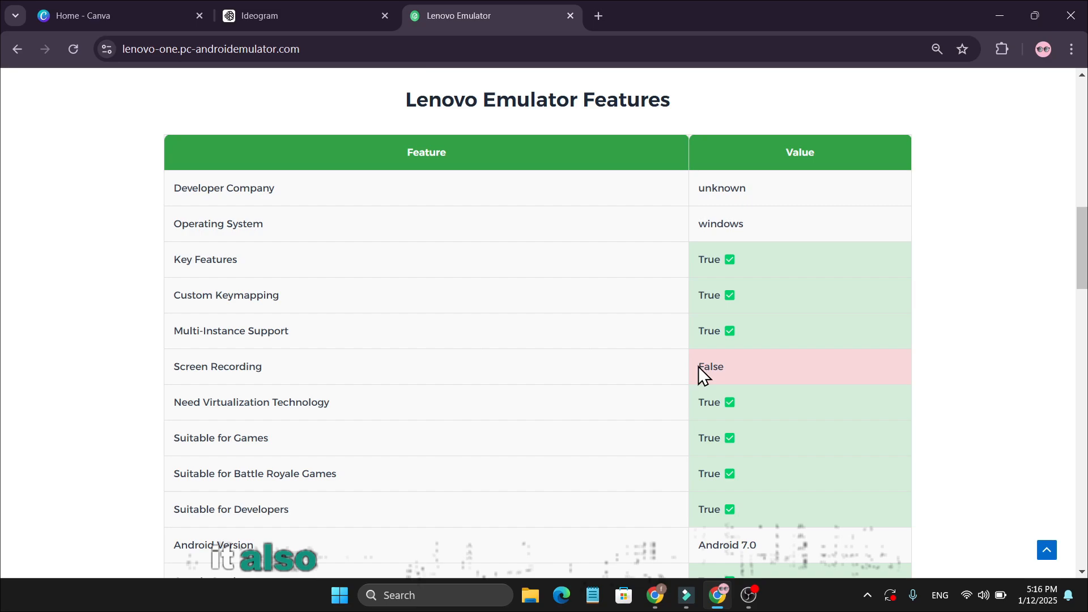
{"action": "mouse_move", "coordinate": [527, 372]}
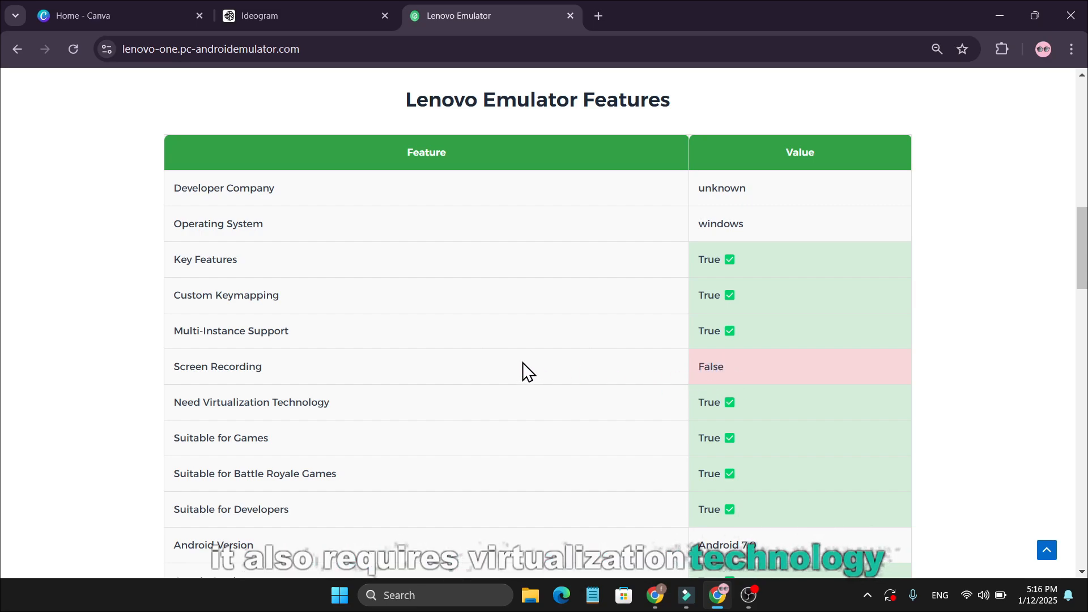
Scroll the featured game banners and go to the Google Play Games on PC page.
{"action": "scroll", "scroll_direction": "down", "scroll_amount": 3}
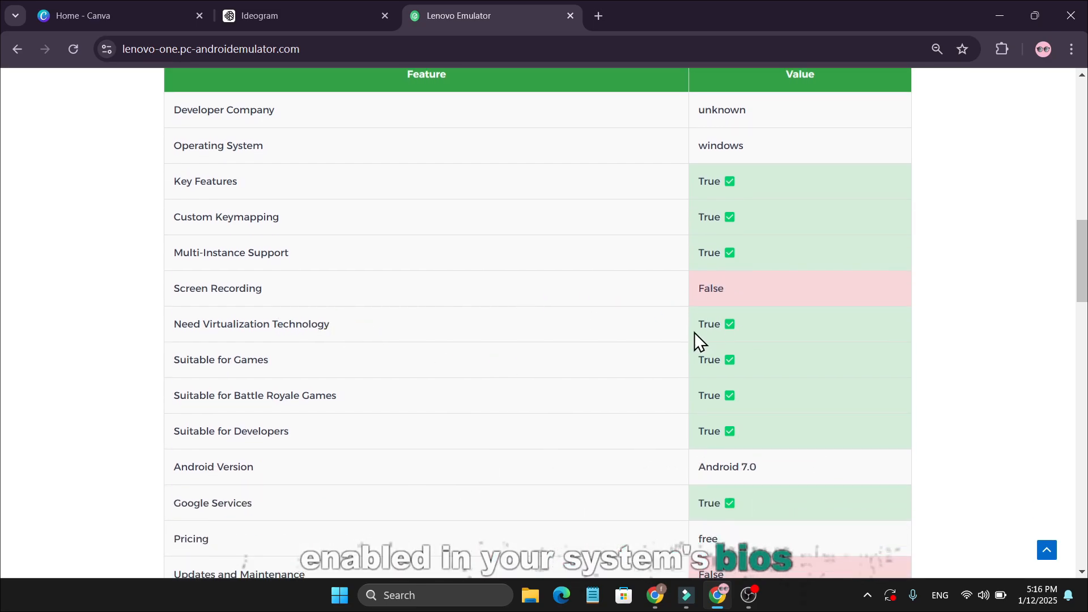
{"action": "scroll", "scroll_direction": "down", "scroll_amount": 3}
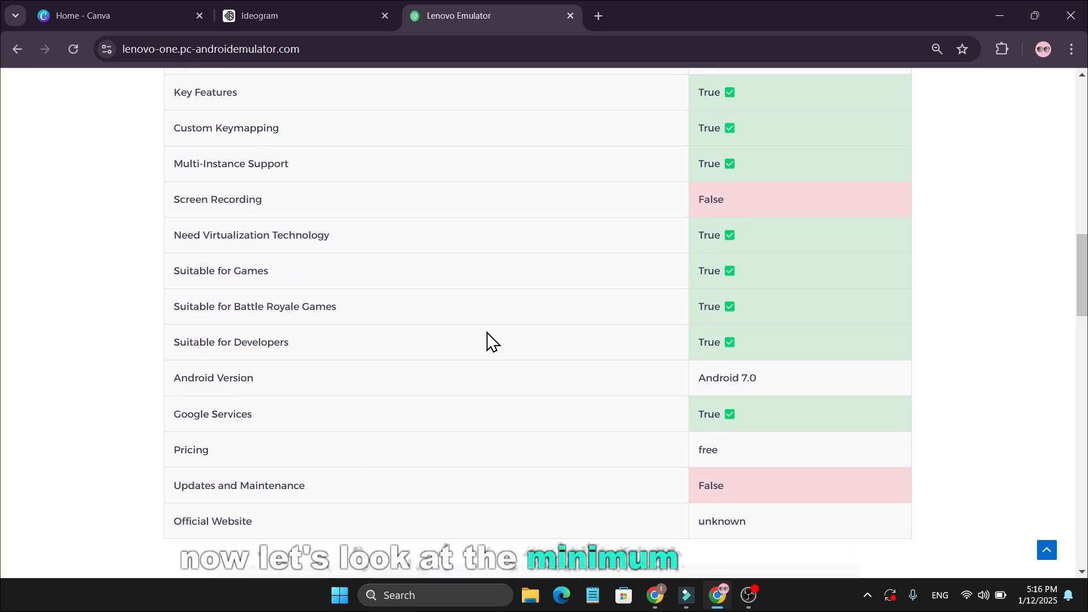
{"action": "scroll", "scroll_direction": "down", "scroll_amount": 3}
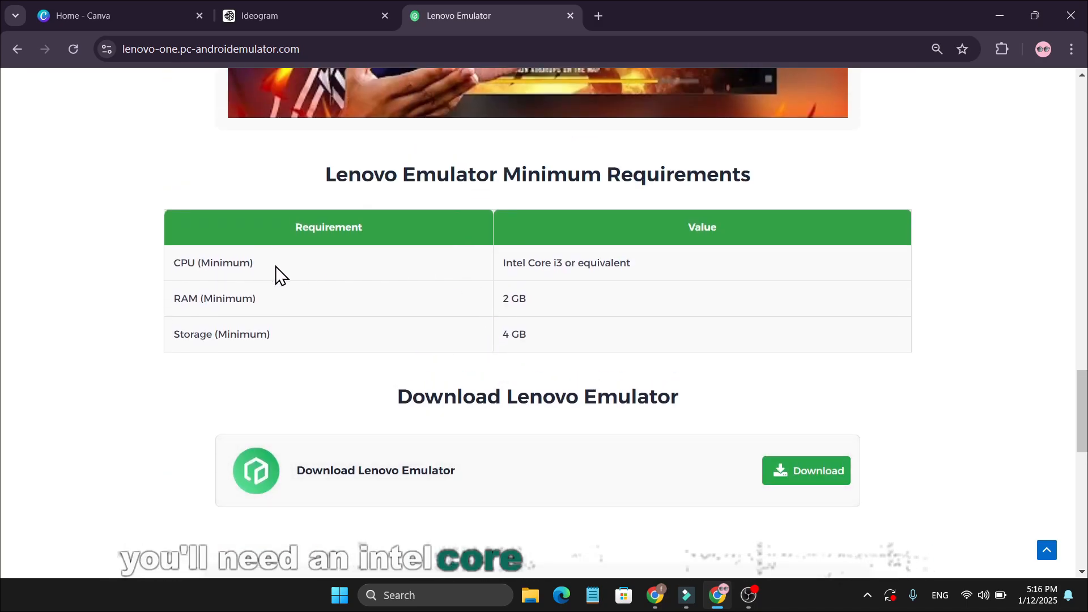
{"action": "mouse_move", "coordinate": [567, 289]}
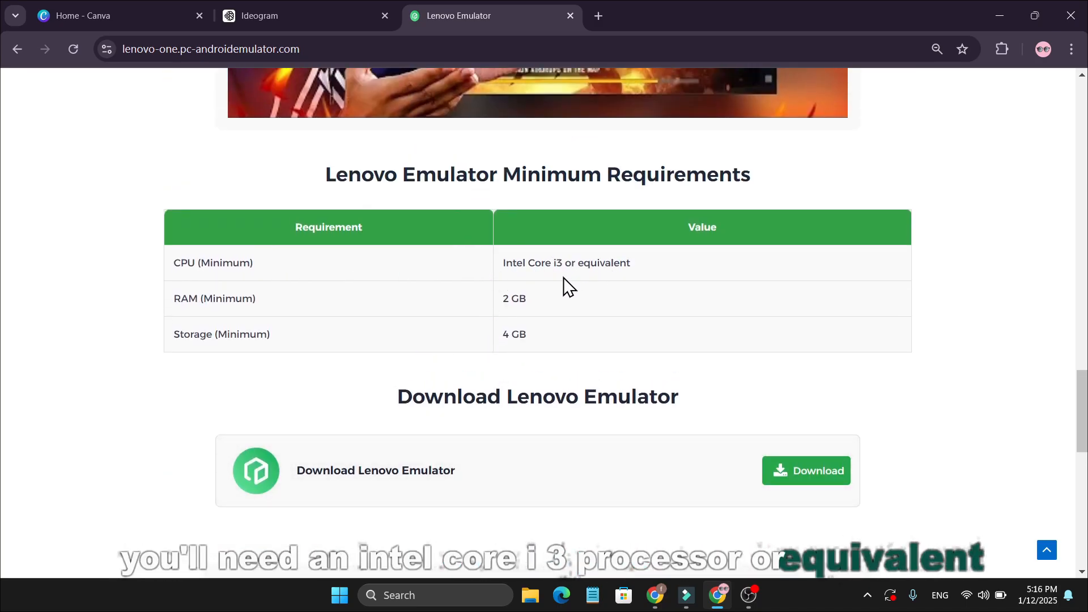
{"action": "mouse_move", "coordinate": [505, 302]}
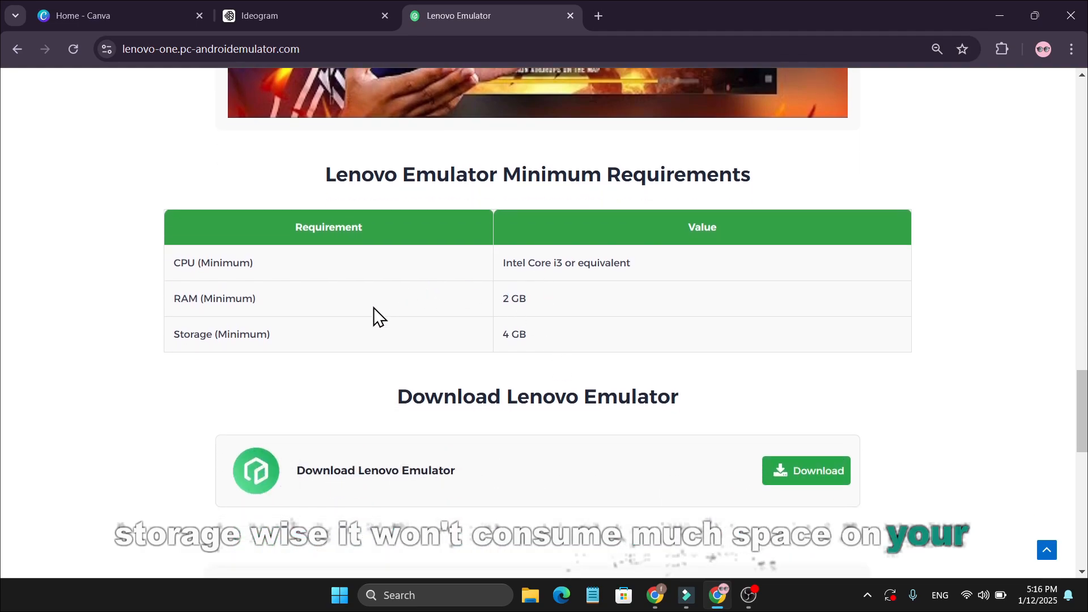
{"action": "mouse_move", "coordinate": [655, 496]}
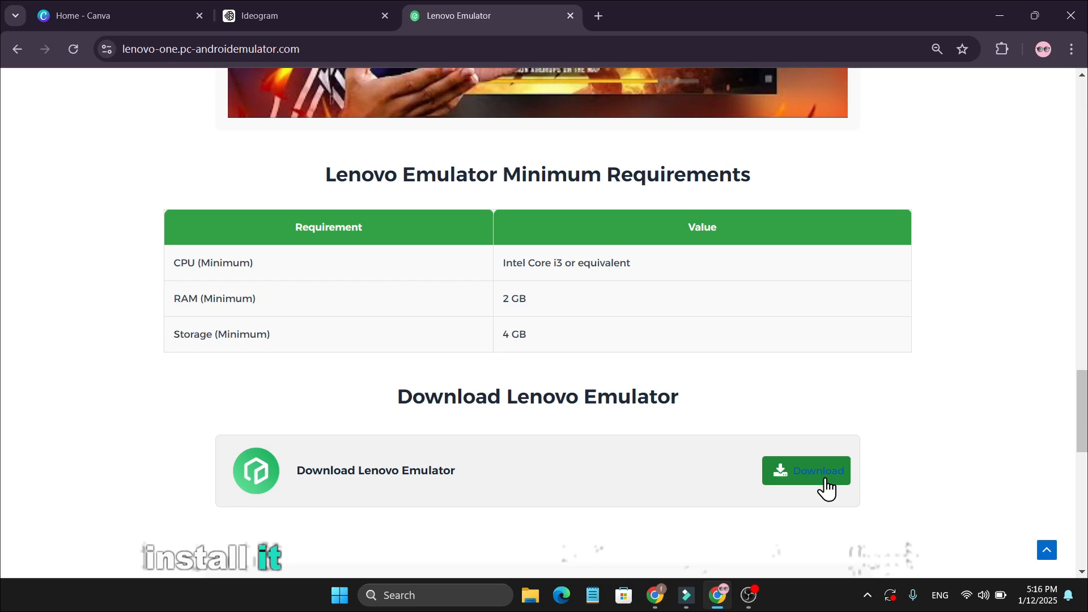
{"action": "mouse_move", "coordinate": [731, 428]}
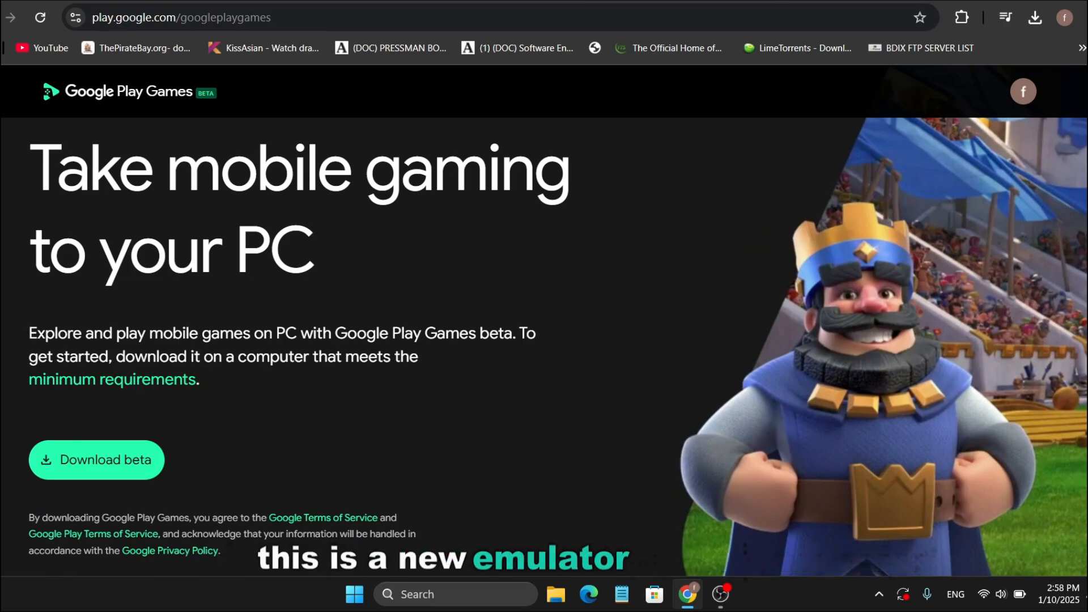
{"action": "scroll", "scroll_direction": "down", "scroll_amount": 3}
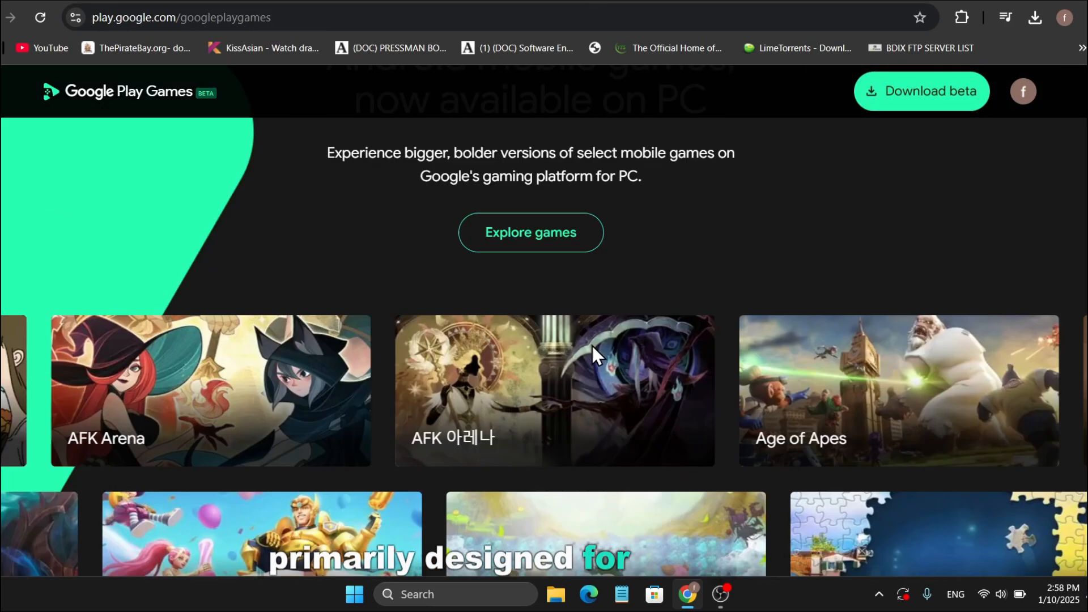
{"action": "scroll", "scroll_direction": "down", "scroll_amount": 3}
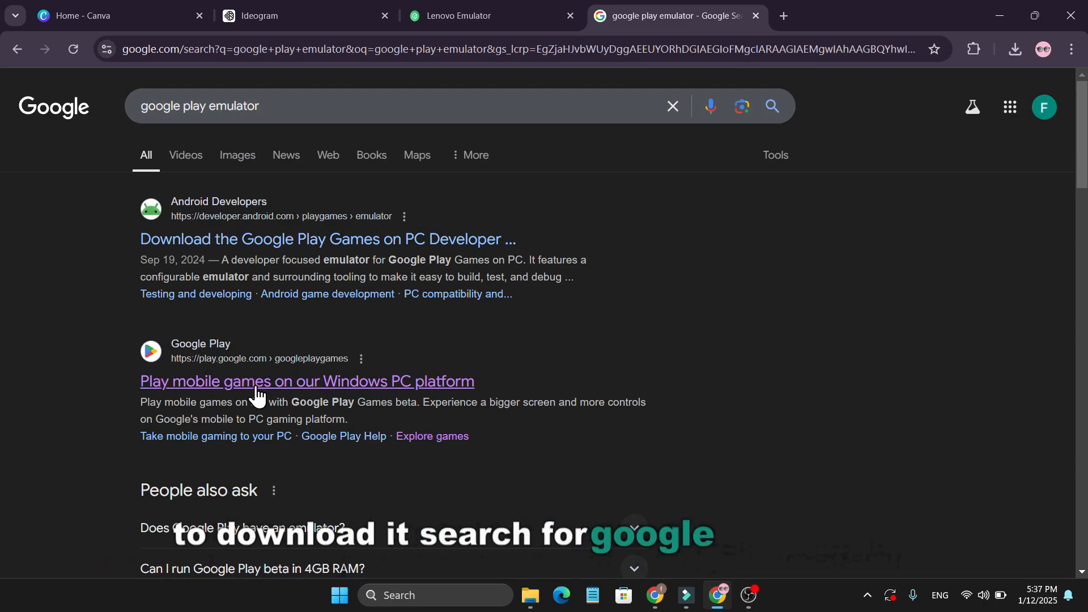
{"action": "left_click", "coordinate": [307, 381]}
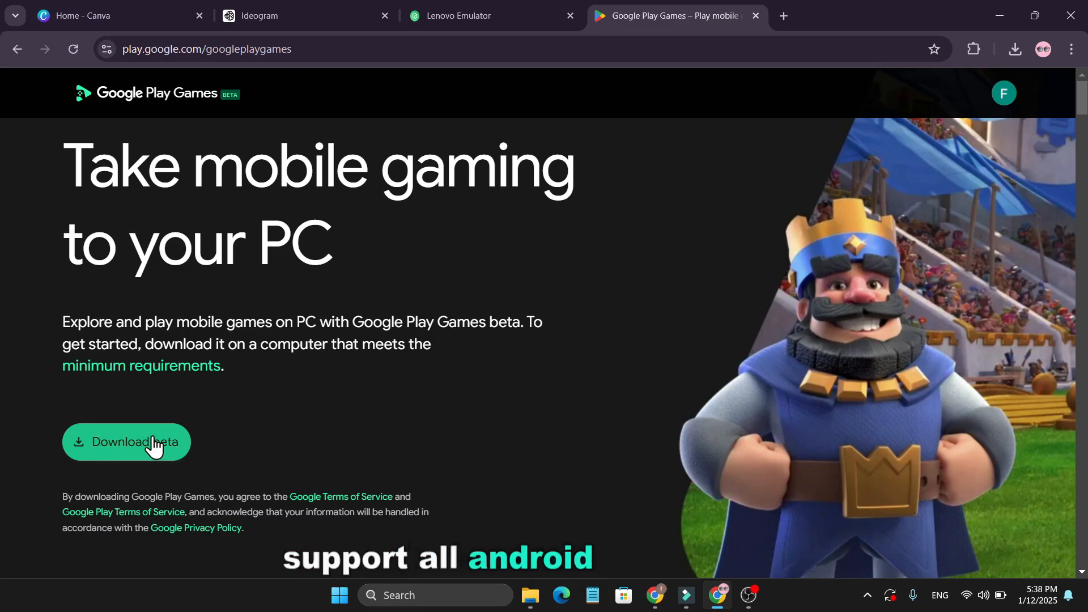
{"action": "scroll", "scroll_direction": "down", "scroll_amount": 3}
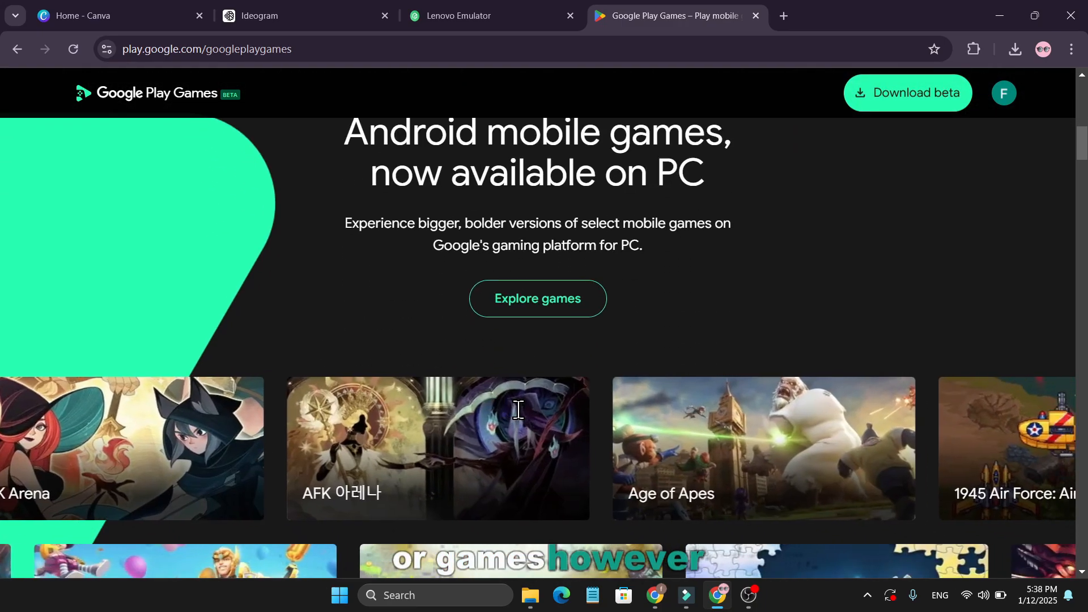
{"action": "scroll", "scroll_direction": "down", "scroll_amount": 3}
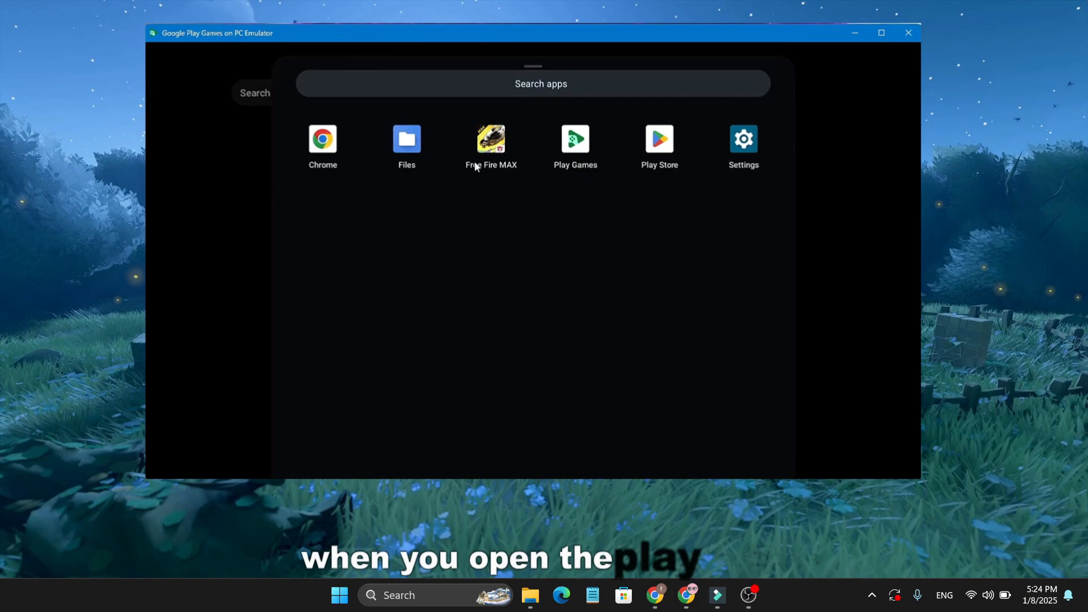
Show the Play Store's Games catalogue in the emulator, with titles like Chess and Angry Birds 2.
{"action": "left_click", "coordinate": [658, 139]}
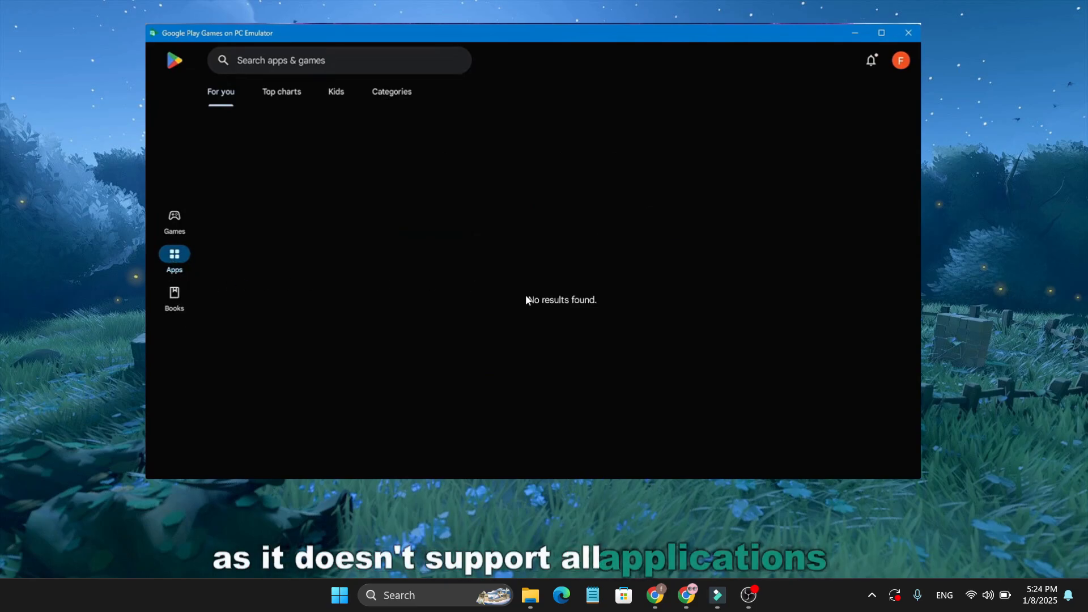
{"action": "mouse_move", "coordinate": [229, 284]}
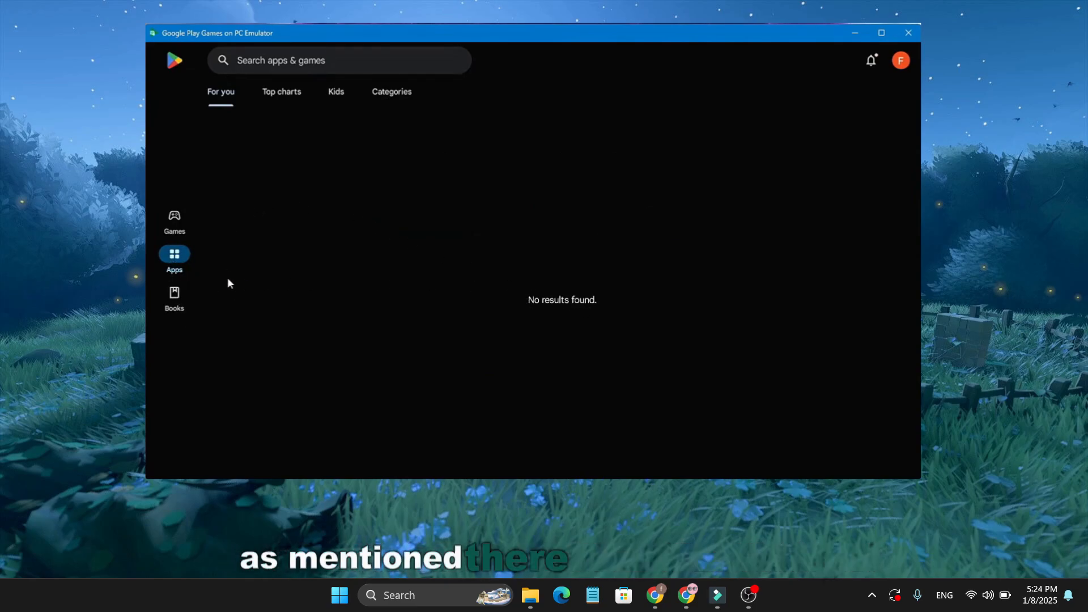
{"action": "mouse_move", "coordinate": [475, 296]}
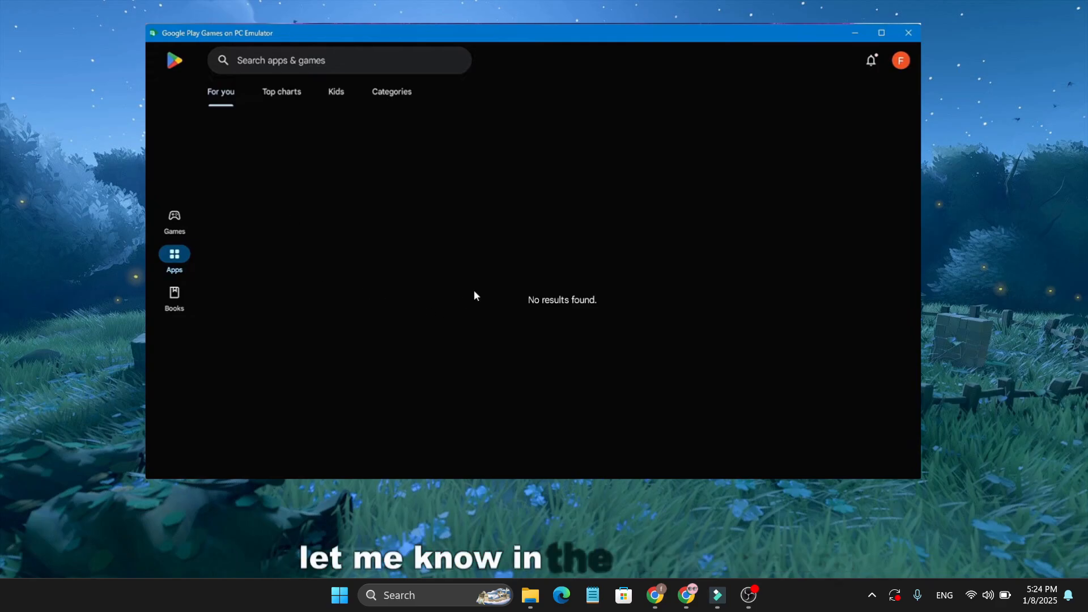
{"action": "mouse_move", "coordinate": [445, 173]}
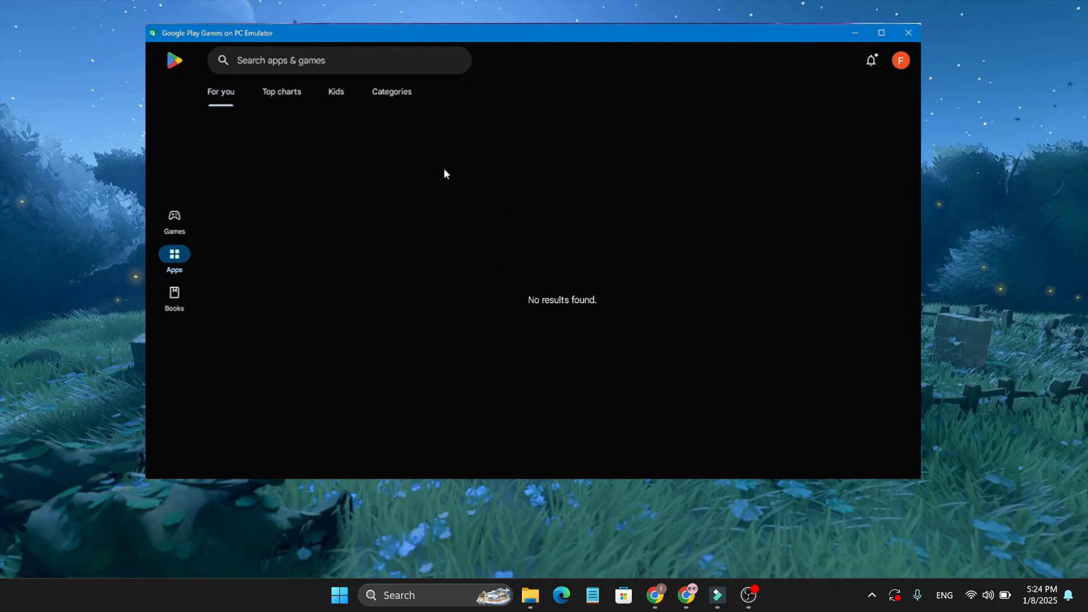
{"action": "left_click", "coordinate": [174, 221]}
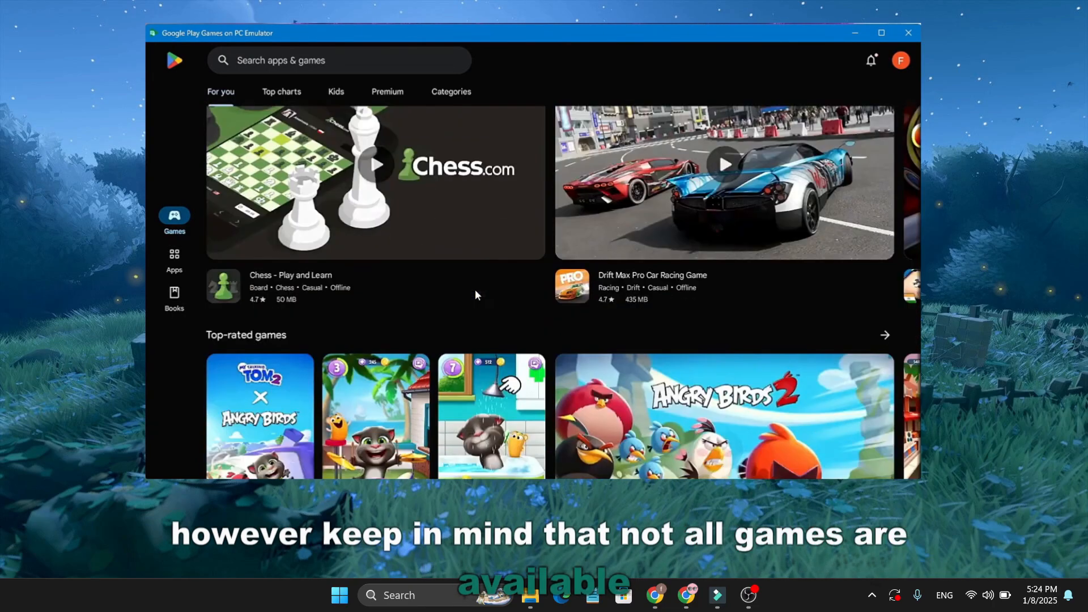
{"action": "left_click", "coordinate": [340, 60]}
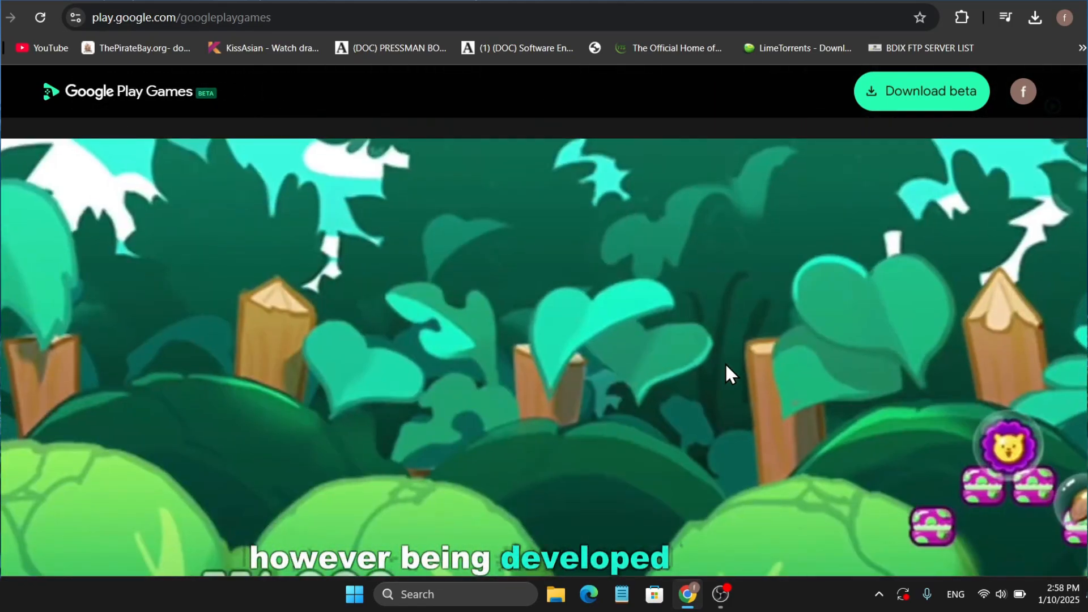
Scroll to the animated game showcase banner on the Google Play Games beta page.
{"action": "scroll", "scroll_direction": "down", "scroll_amount": 3}
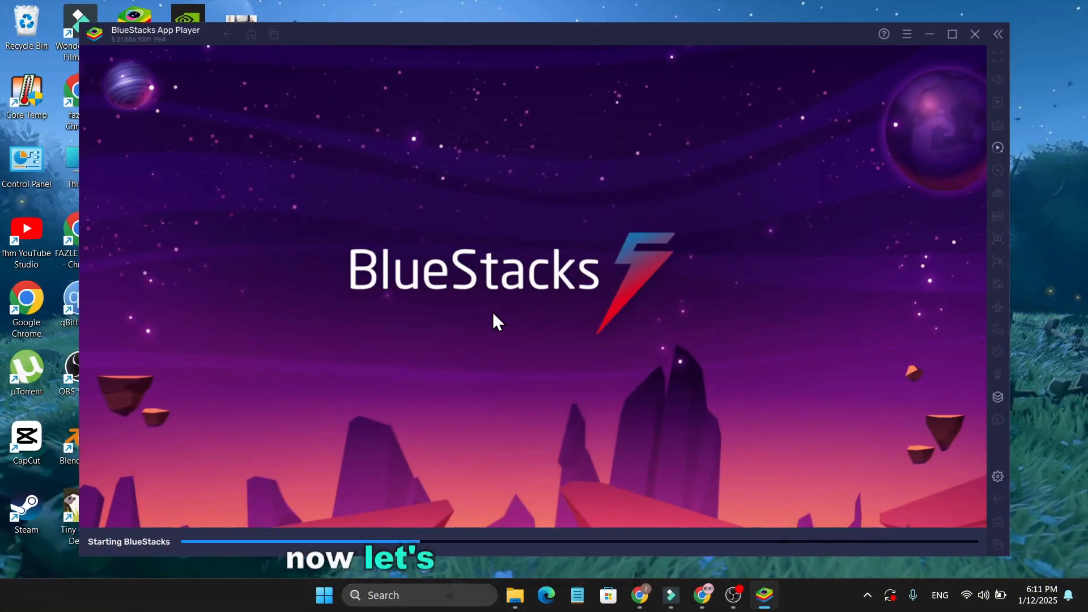
{"action": "mouse_move", "coordinate": [825, 313]}
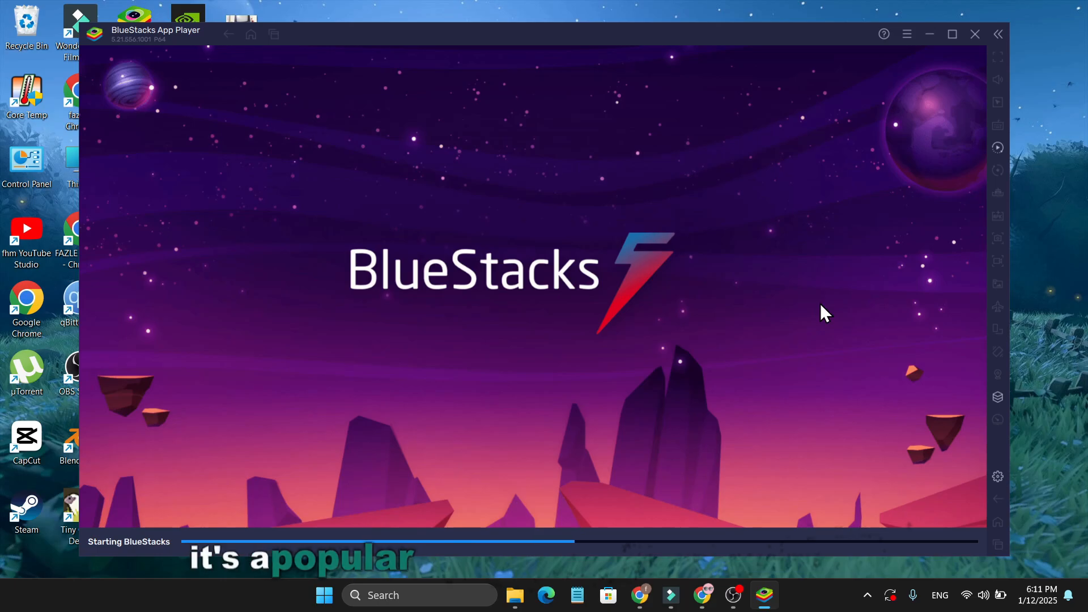
{"action": "mouse_move", "coordinate": [761, 464]}
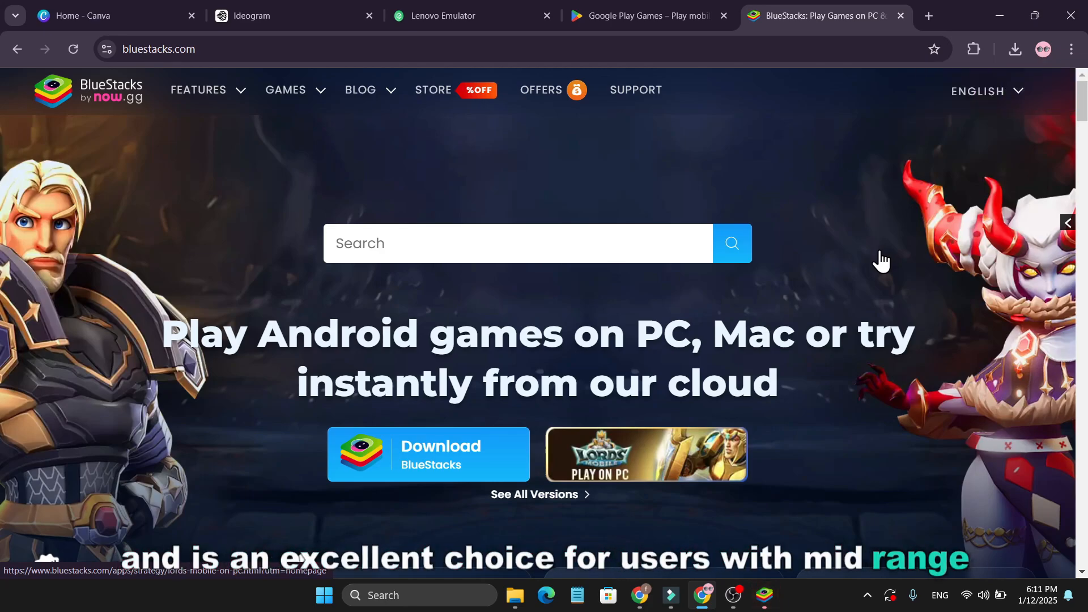
Scroll bluestacks.com past its exclusive store games, game grid and latest blog posts.
{"action": "scroll", "scroll_direction": "down", "scroll_amount": 3}
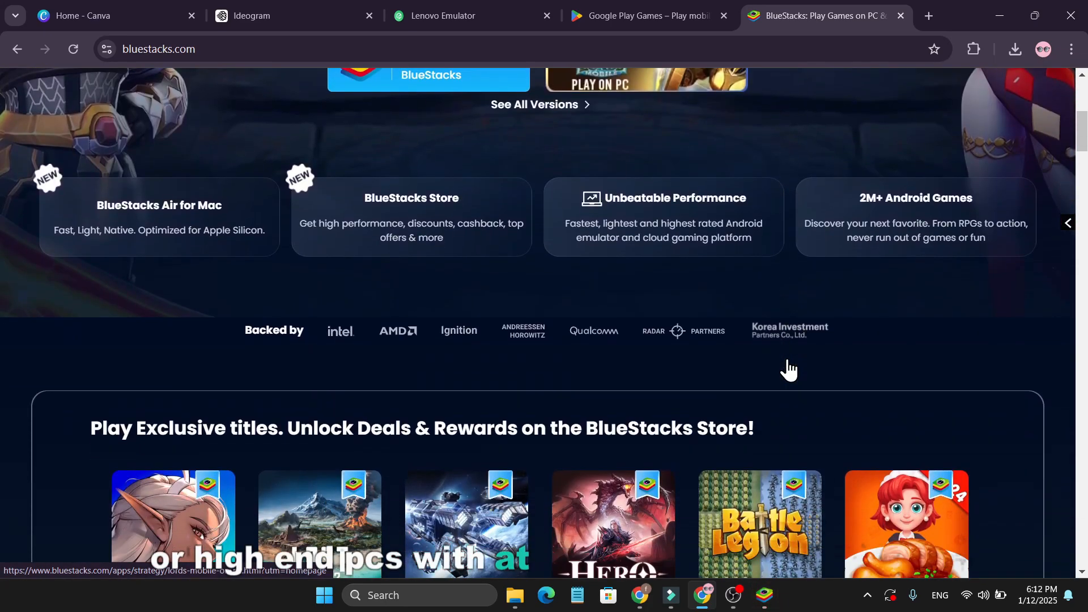
{"action": "scroll", "scroll_direction": "down", "scroll_amount": 3}
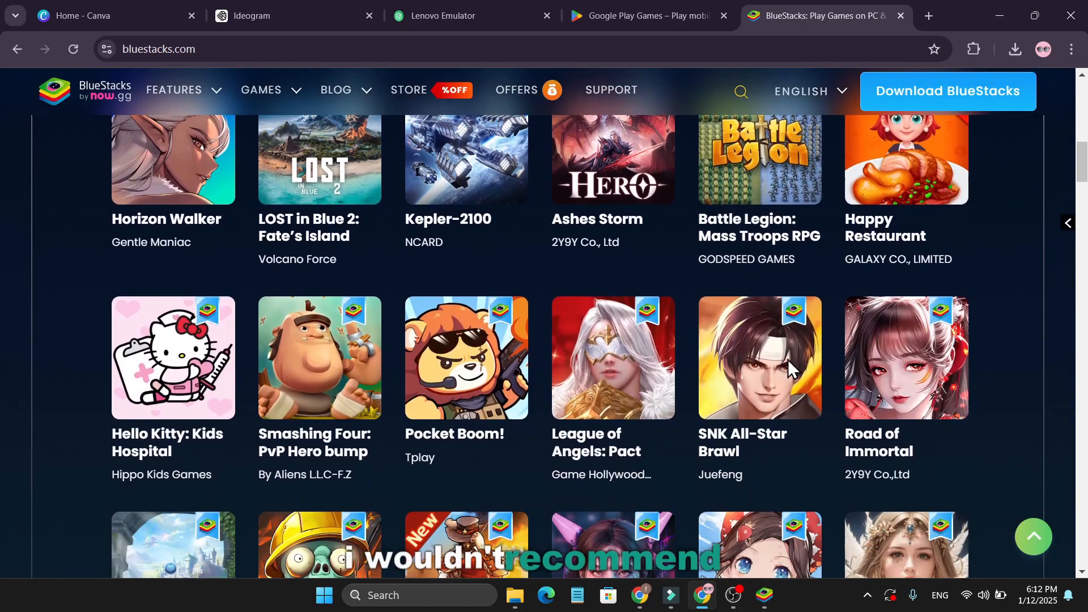
{"action": "scroll", "scroll_direction": "down", "scroll_amount": 3}
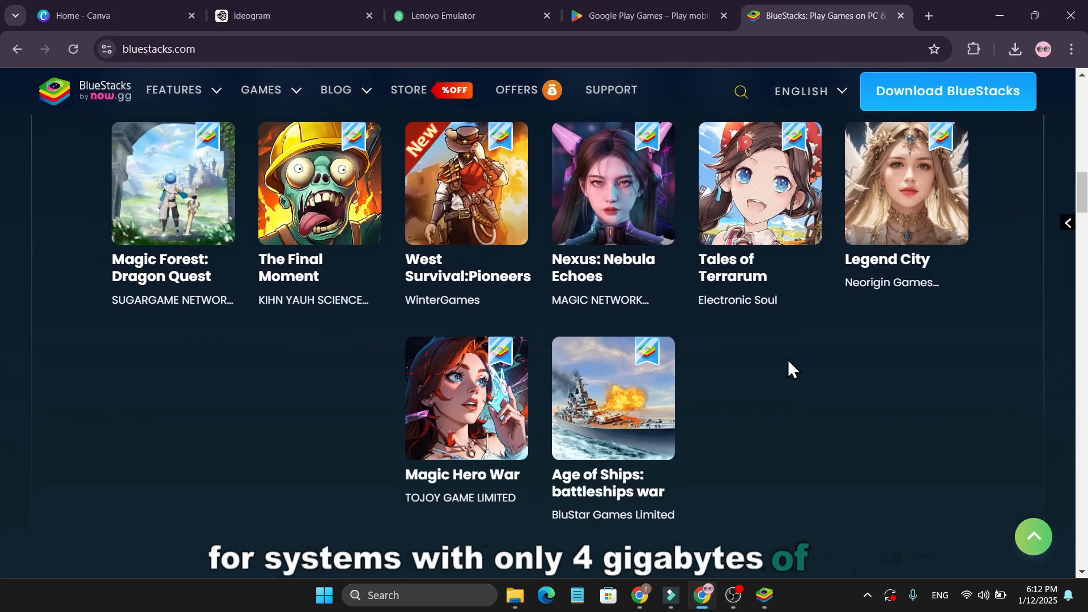
{"action": "scroll", "scroll_direction": "down", "scroll_amount": 3}
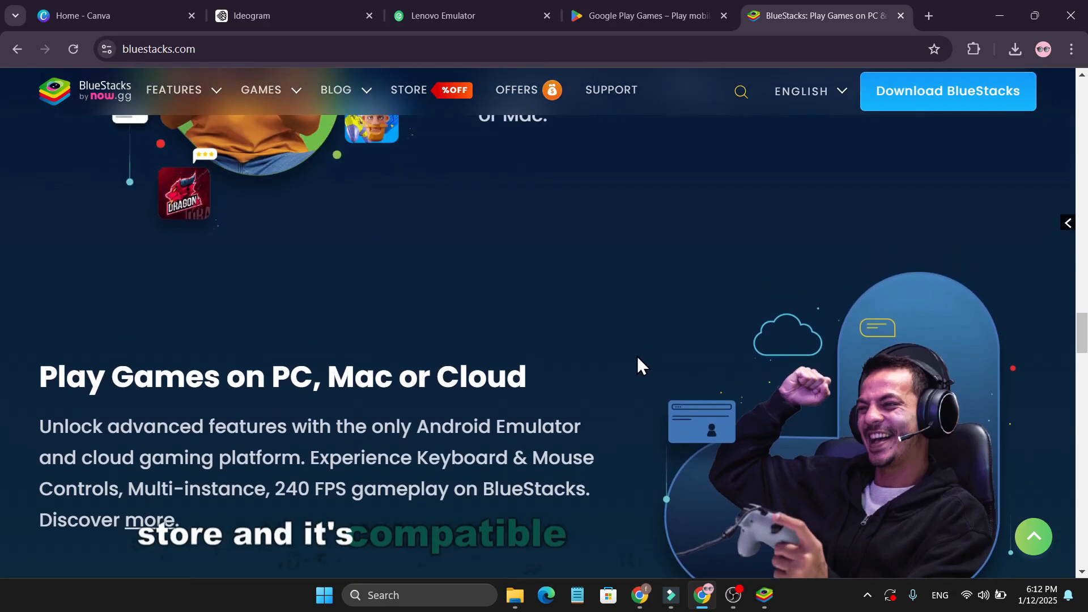
{"action": "scroll", "scroll_direction": "down", "scroll_amount": 3}
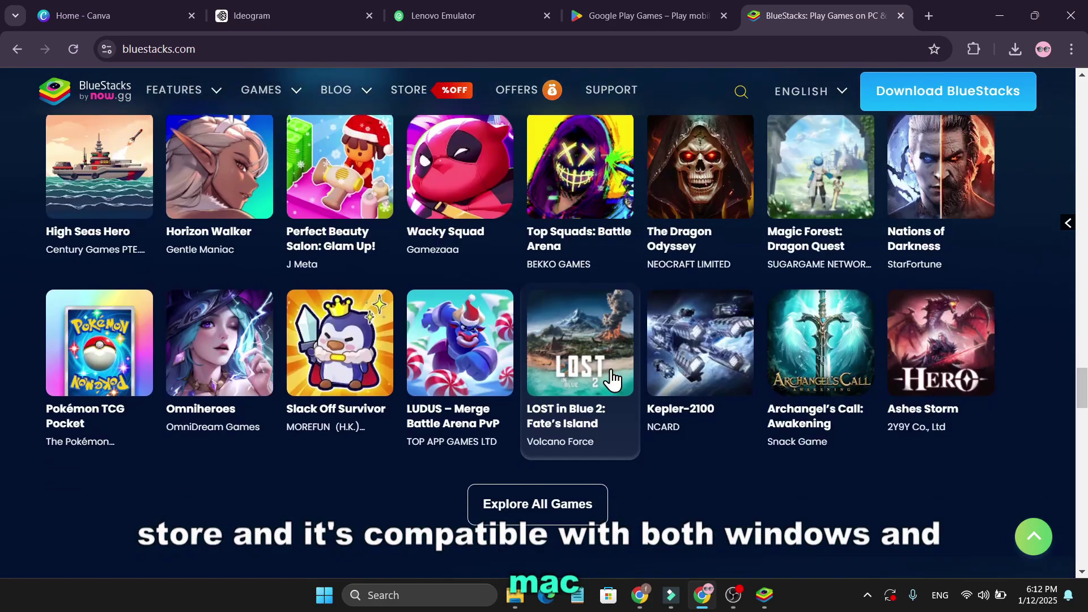
{"action": "mouse_move", "coordinate": [687, 423]}
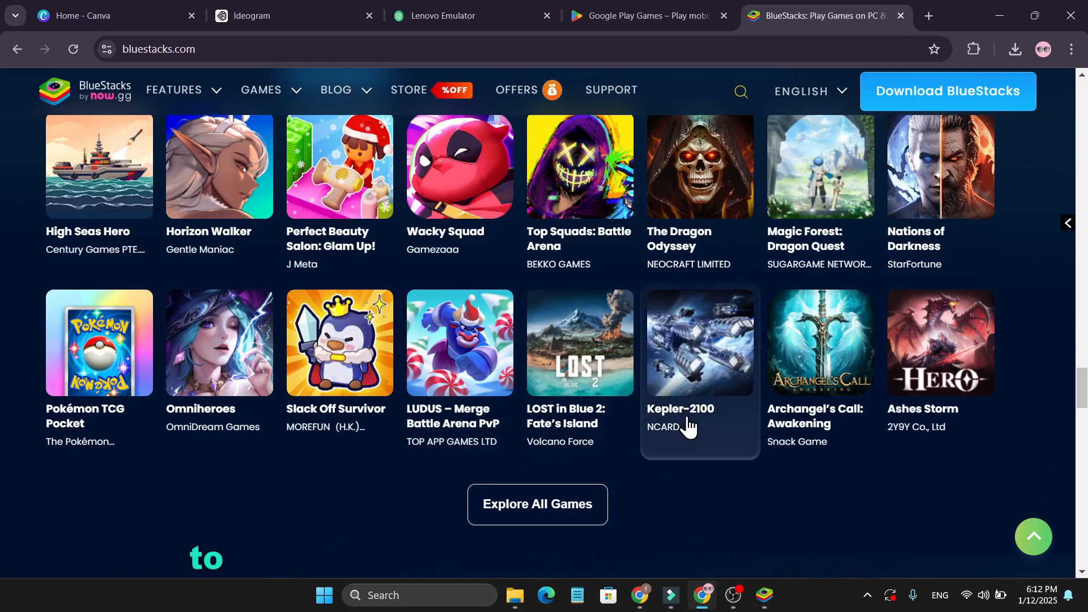
{"action": "scroll", "scroll_direction": "down", "scroll_amount": 3}
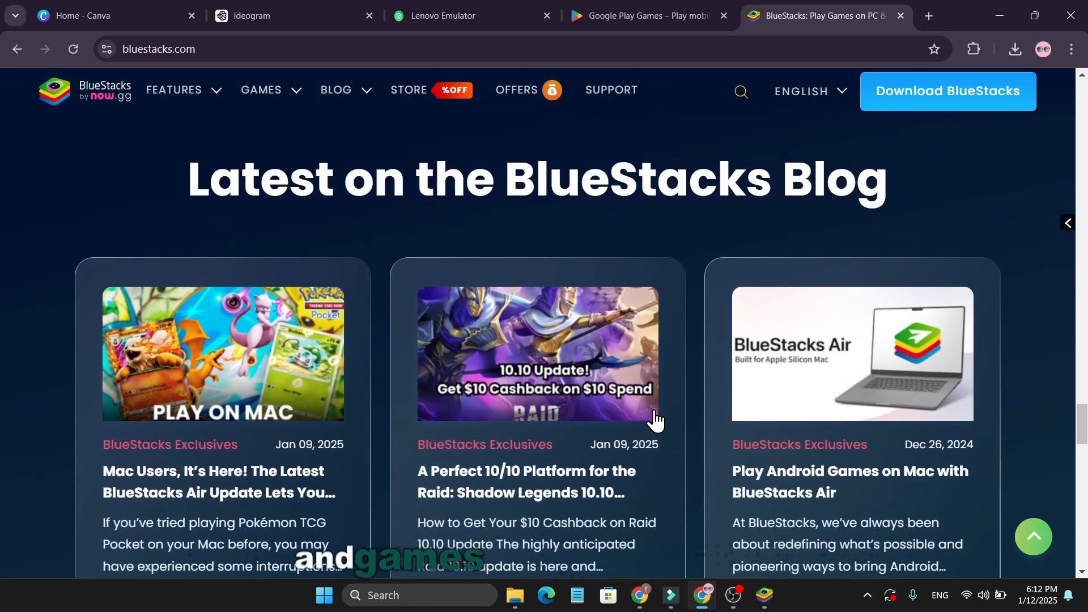
{"action": "left_click", "coordinate": [762, 596]}
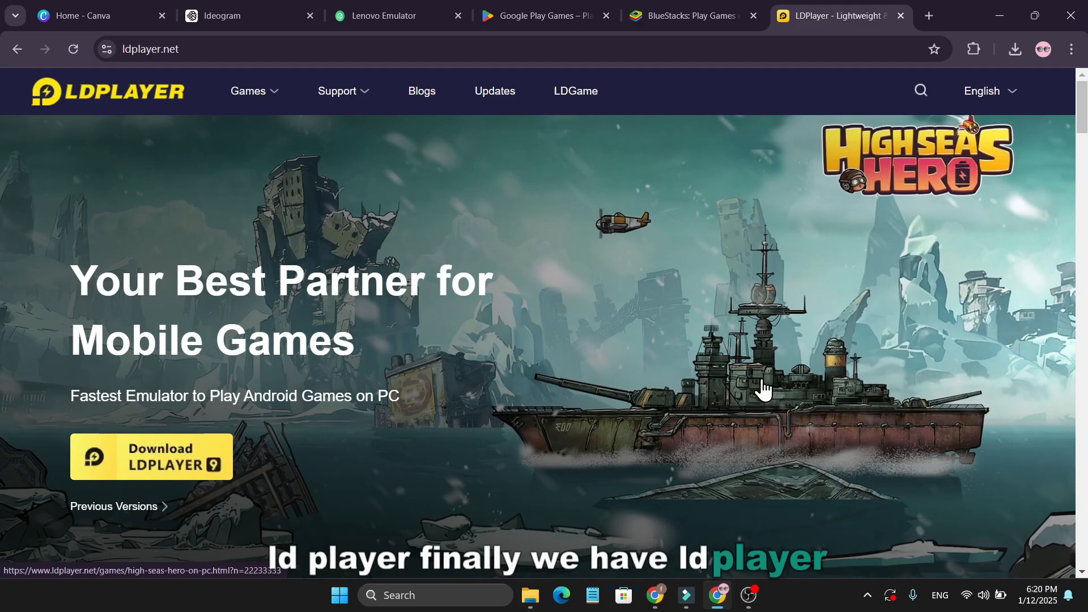
Scroll ldplayer.net through Featured games, Faster Higher Smoother and Powerful Lightweight sections.
{"action": "scroll", "scroll_direction": "down", "scroll_amount": 3}
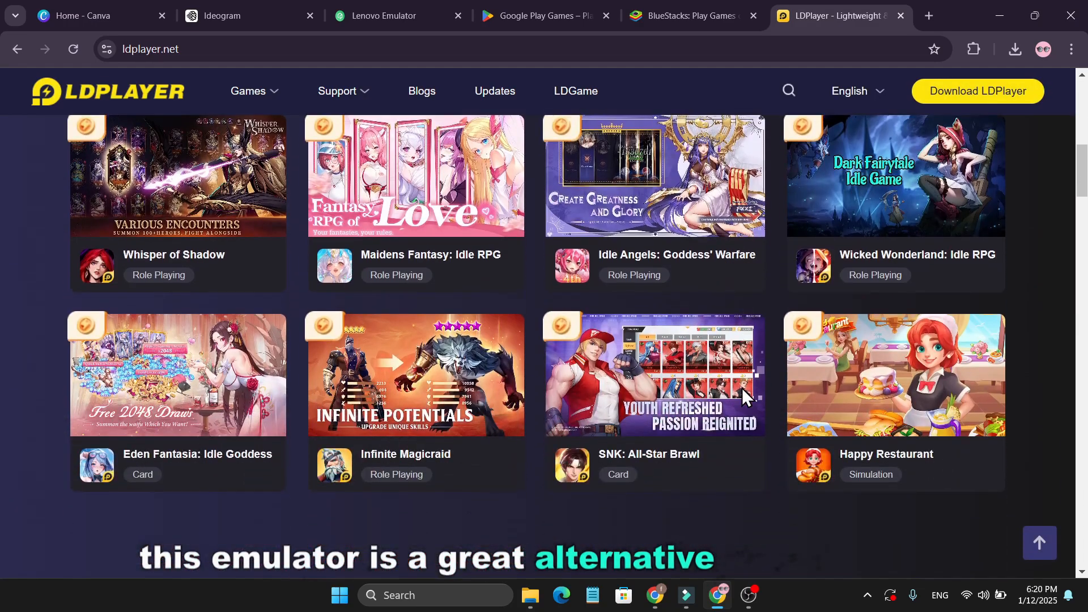
{"action": "scroll", "scroll_direction": "down", "scroll_amount": 3}
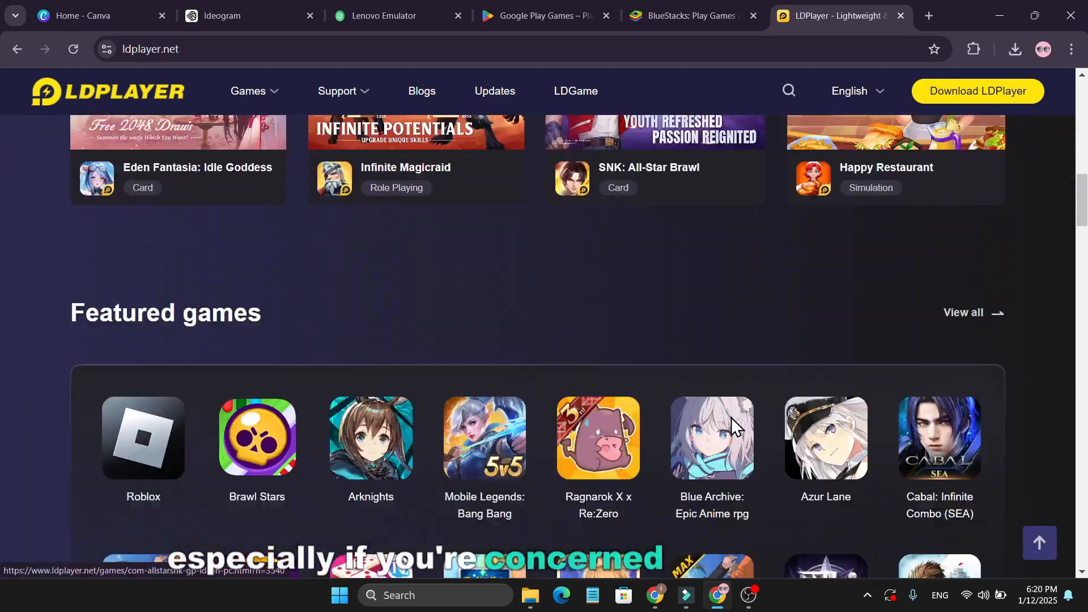
{"action": "scroll", "scroll_direction": "up", "scroll_amount": 3}
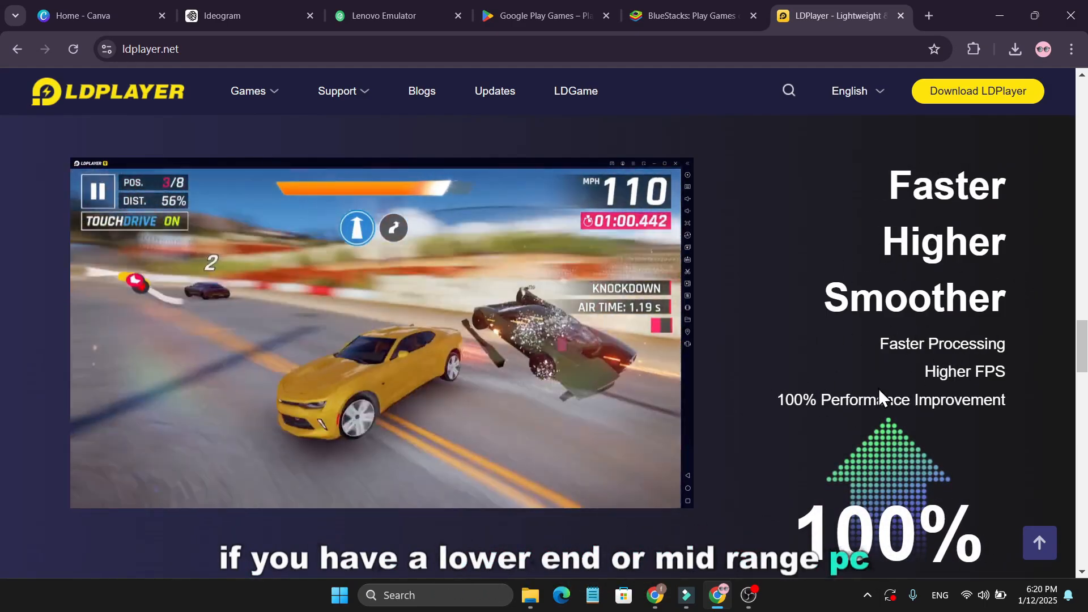
{"action": "scroll", "scroll_direction": "down", "scroll_amount": 3}
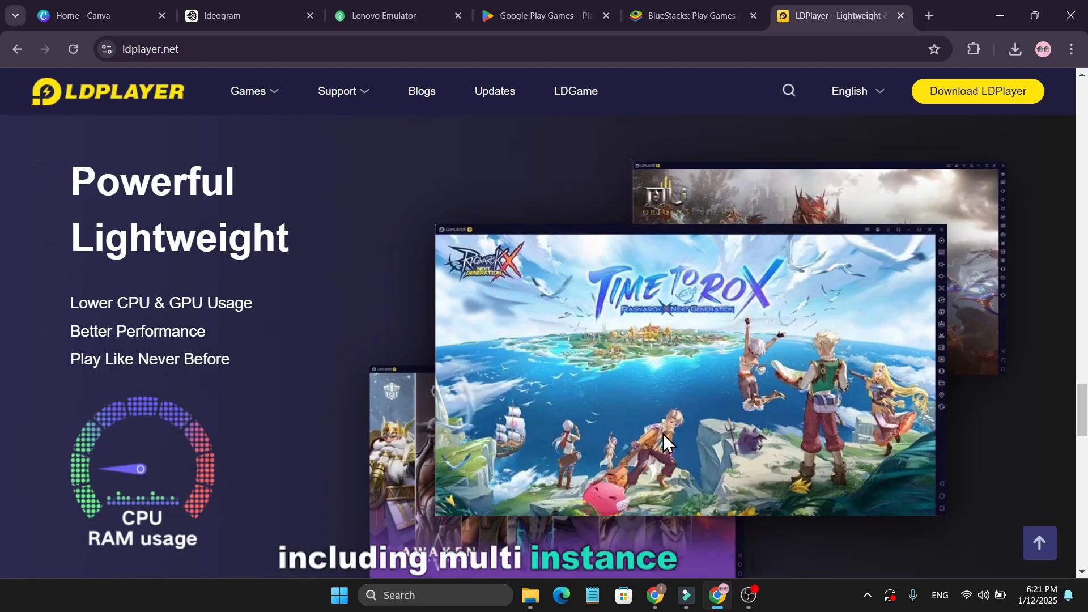
{"action": "scroll", "scroll_direction": "down", "scroll_amount": 3}
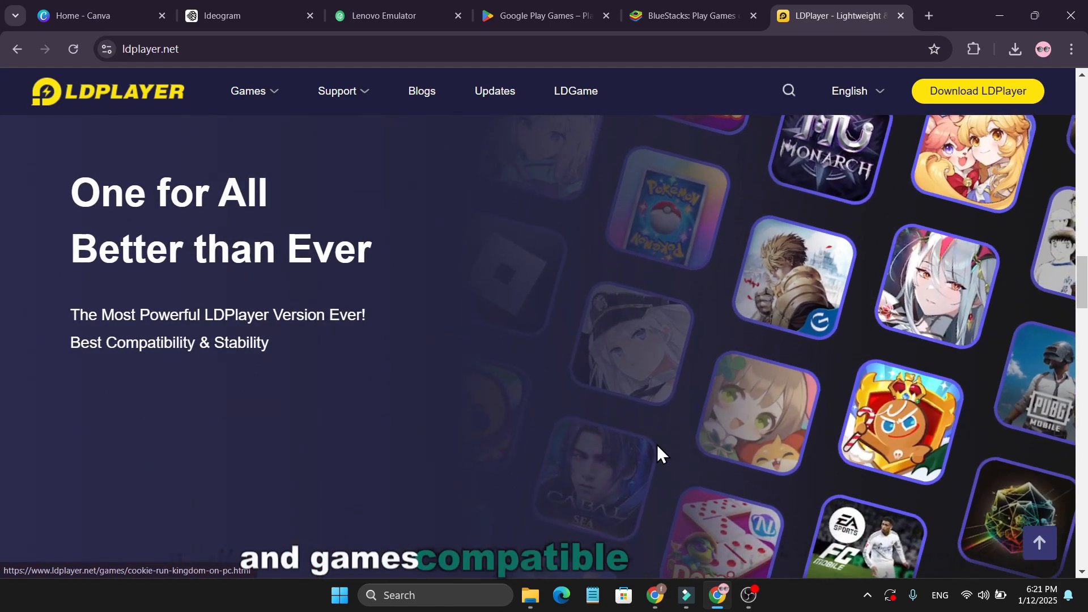
{"action": "scroll", "scroll_direction": "down", "scroll_amount": 3}
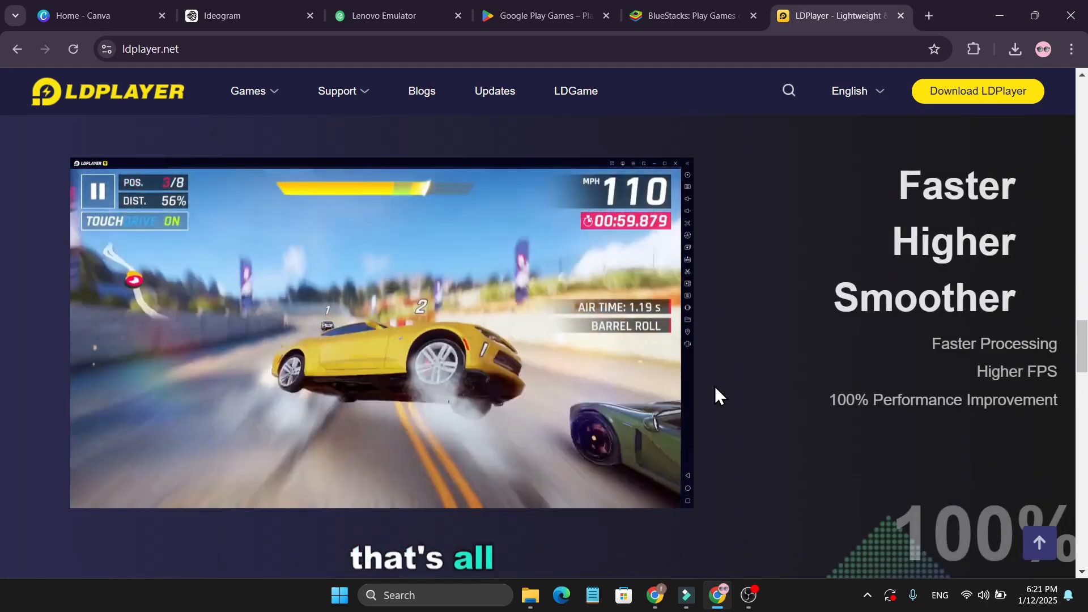